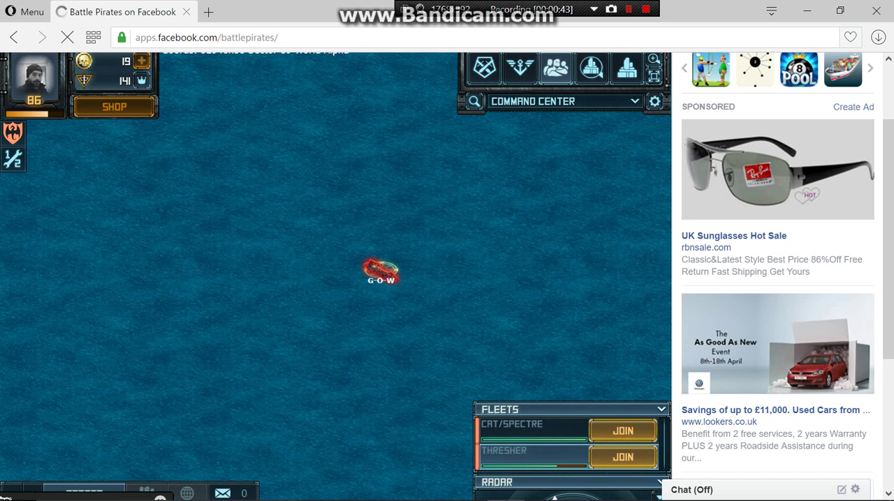
Reload the Battle Pirates Facebook page to bring up the loading splash
left_click(67, 37)
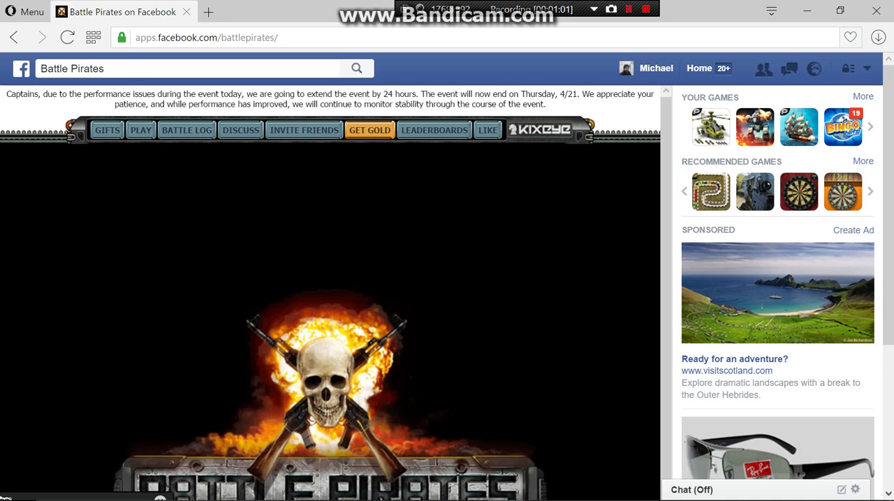
Scroll down while the game loads until the fleet battle alert appears
scroll("down", 3)
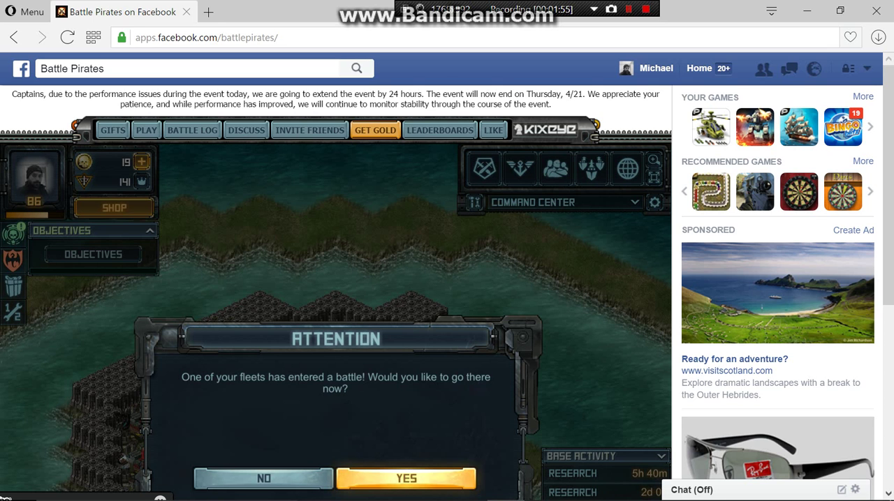
Accept going to the fleet's battle, then switch the game to full screen
left_click(406, 479)
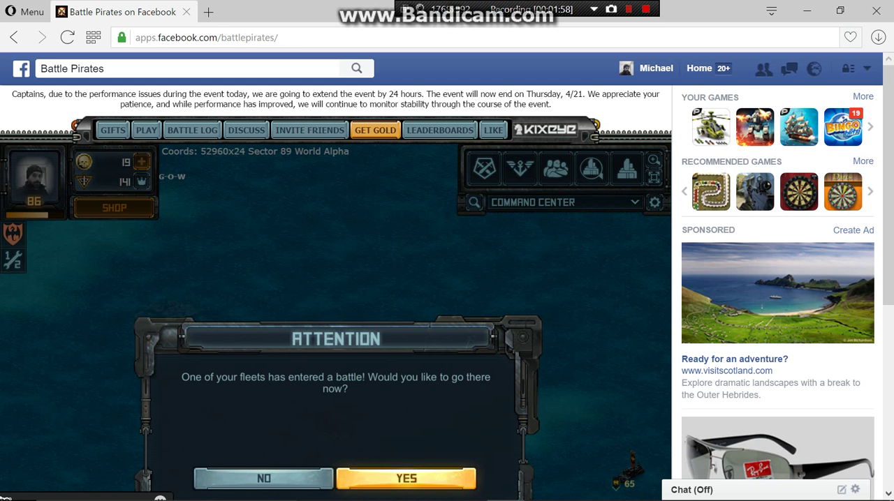
left_click(264, 479)
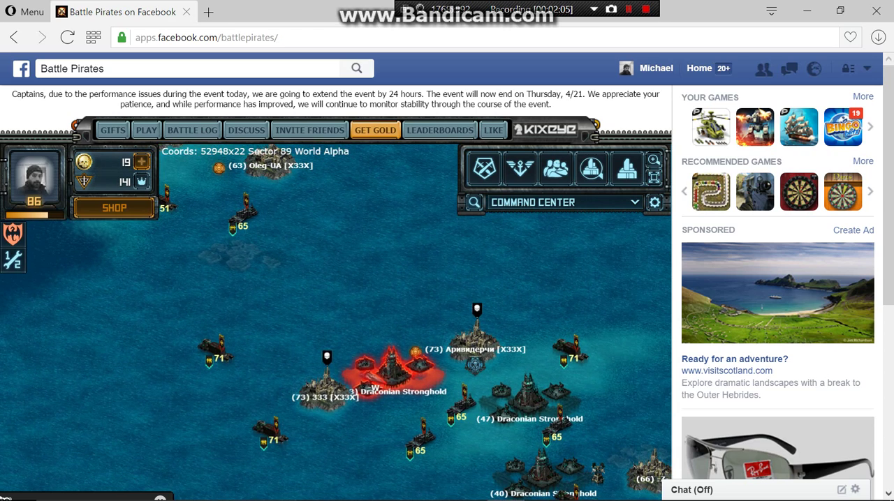
mouse_move(652, 176)
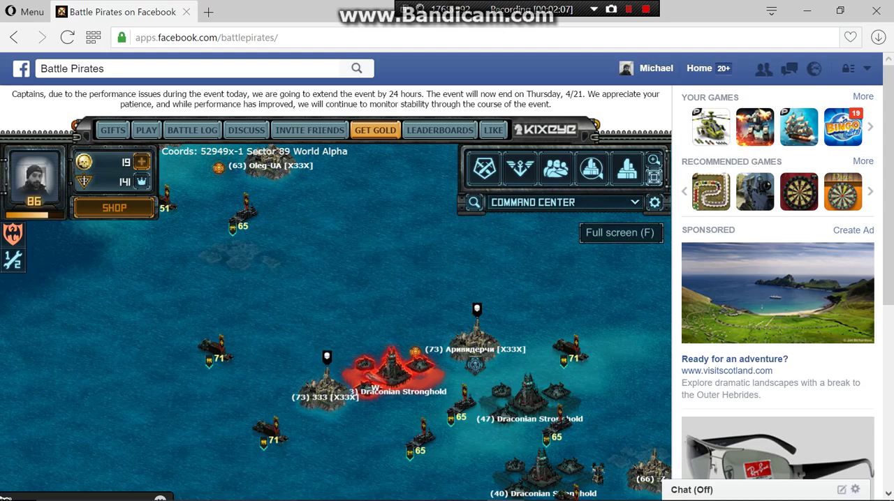
left_click(620, 233)
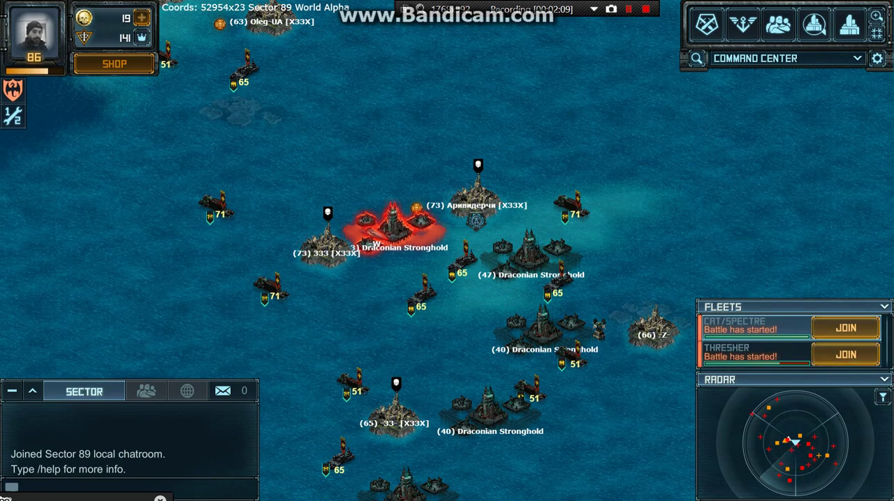